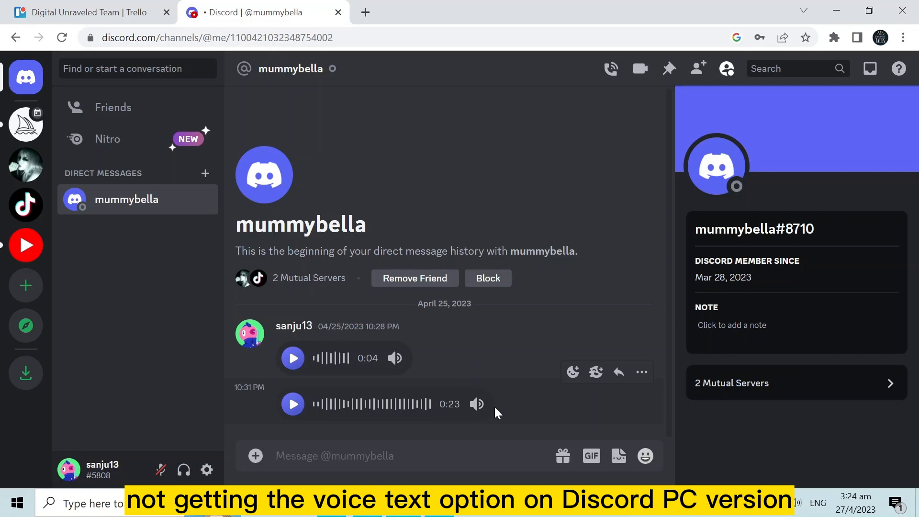
{"action": "mouse_move", "coordinate": [26, 165]}
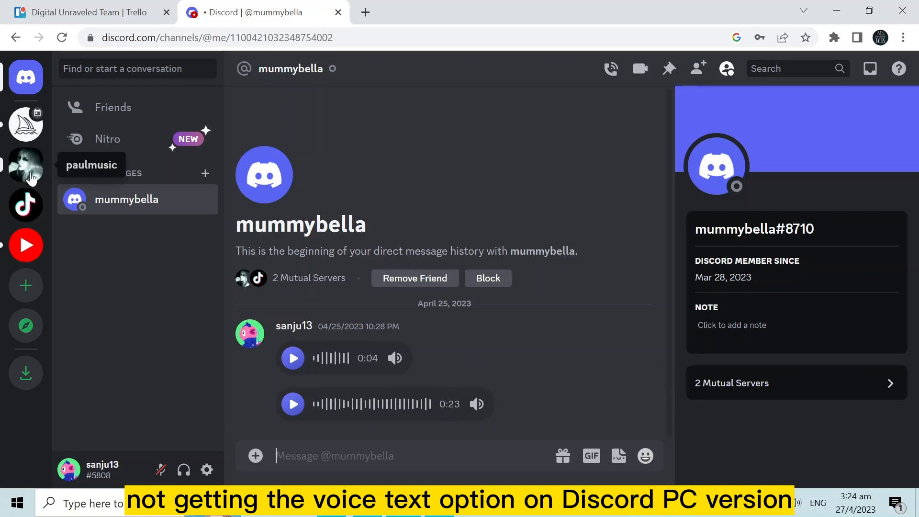
{"action": "mouse_move", "coordinate": [132, 301]}
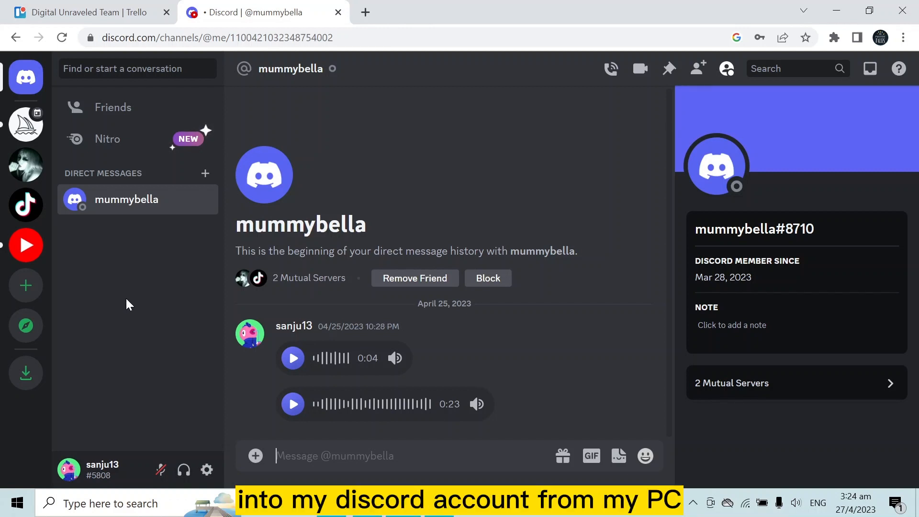
{"action": "mouse_move", "coordinate": [314, 339]}
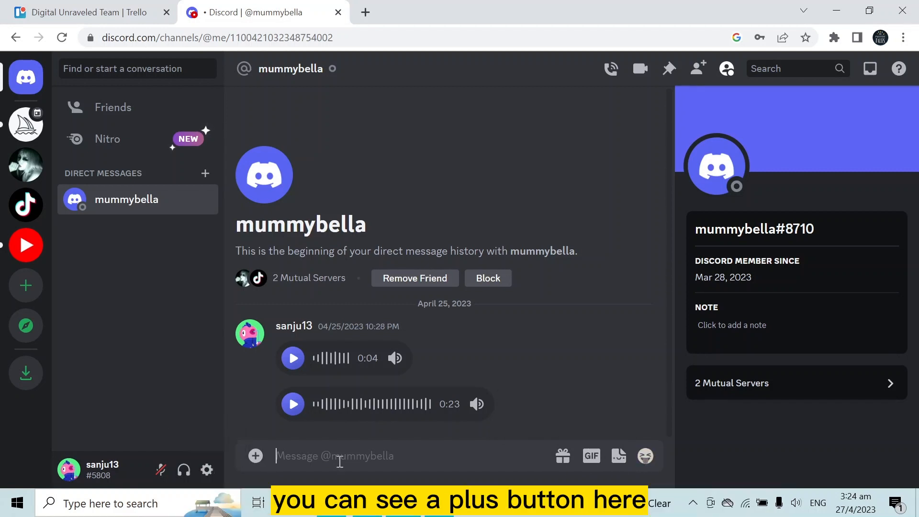
{"action": "mouse_move", "coordinate": [562, 456]}
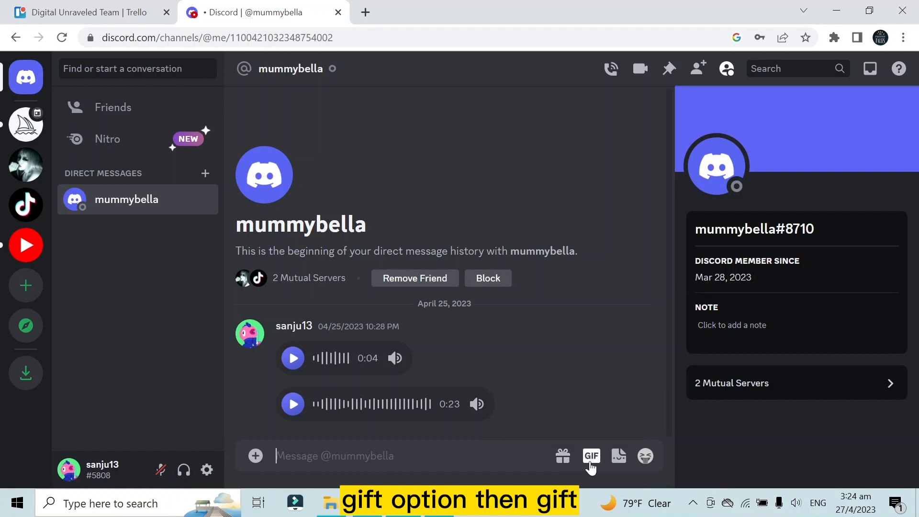
{"action": "mouse_move", "coordinate": [618, 456]}
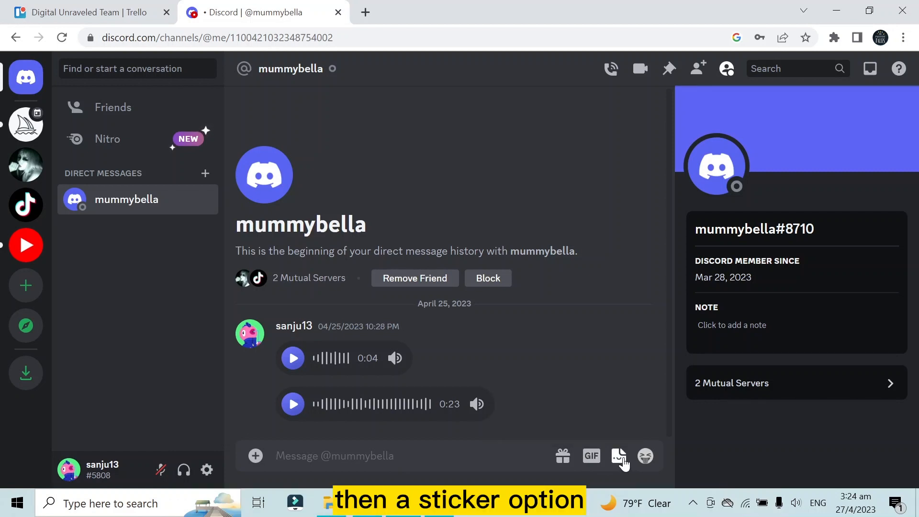
{"action": "mouse_move", "coordinate": [644, 455]}
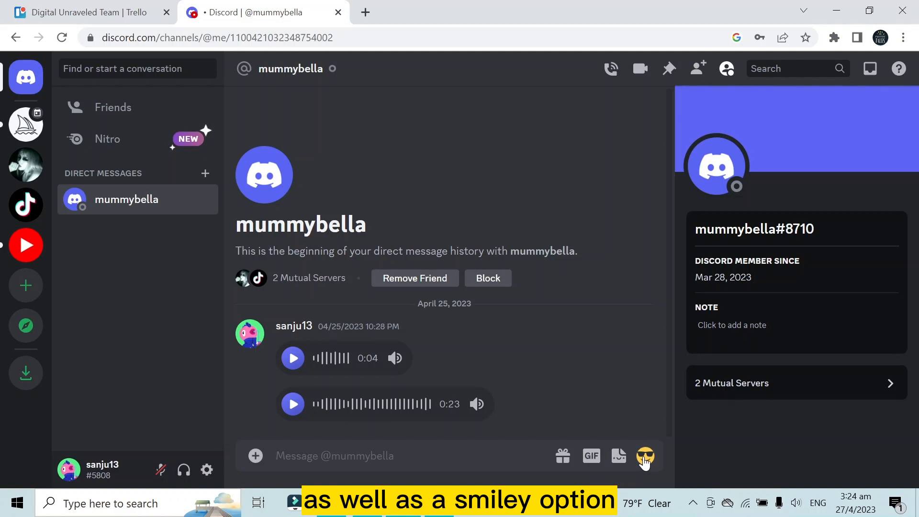
{"action": "left_click", "coordinate": [334, 455]}
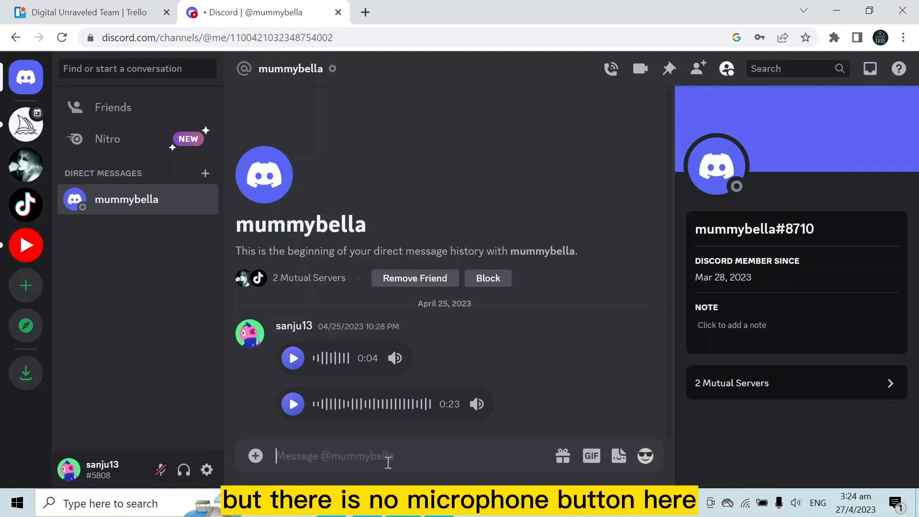
{"action": "mouse_move", "coordinate": [216, 247]}
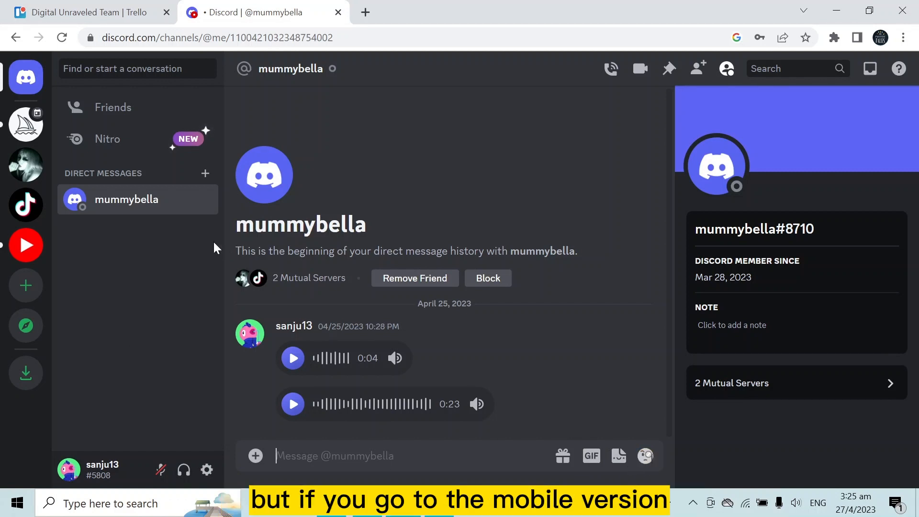
{"action": "mouse_move", "coordinate": [184, 323]}
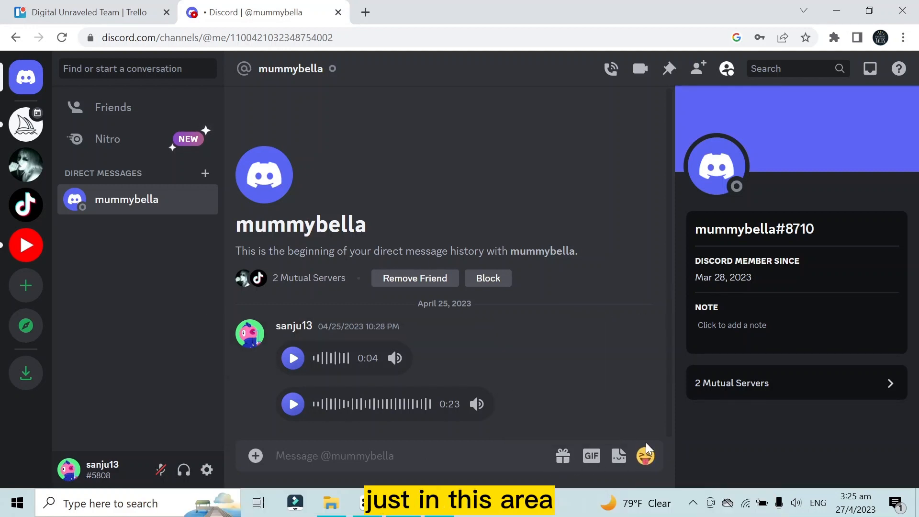
{"action": "mouse_move", "coordinate": [645, 456]}
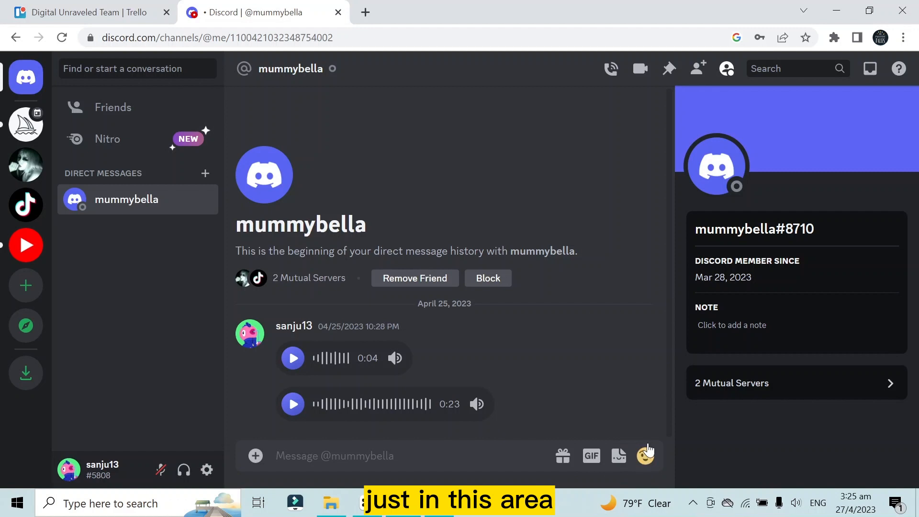
{"action": "mouse_move", "coordinate": [530, 356]}
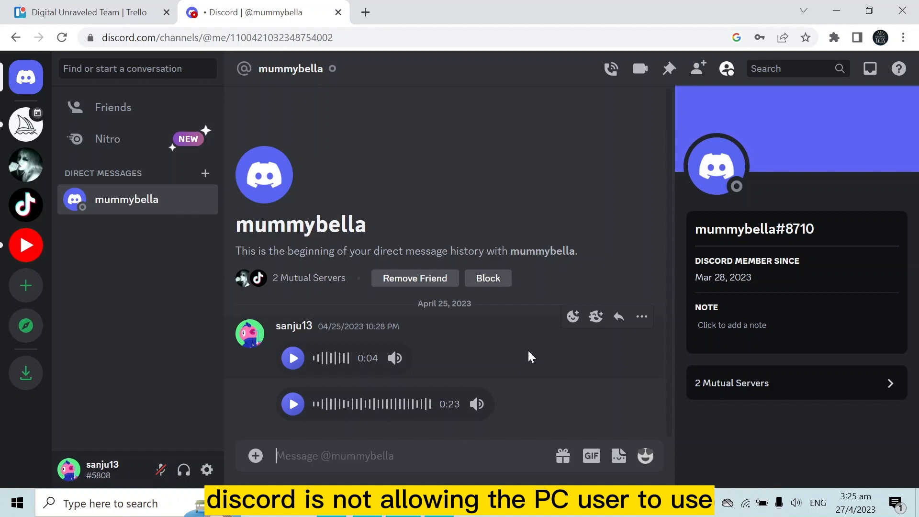
{"action": "mouse_move", "coordinate": [618, 448]}
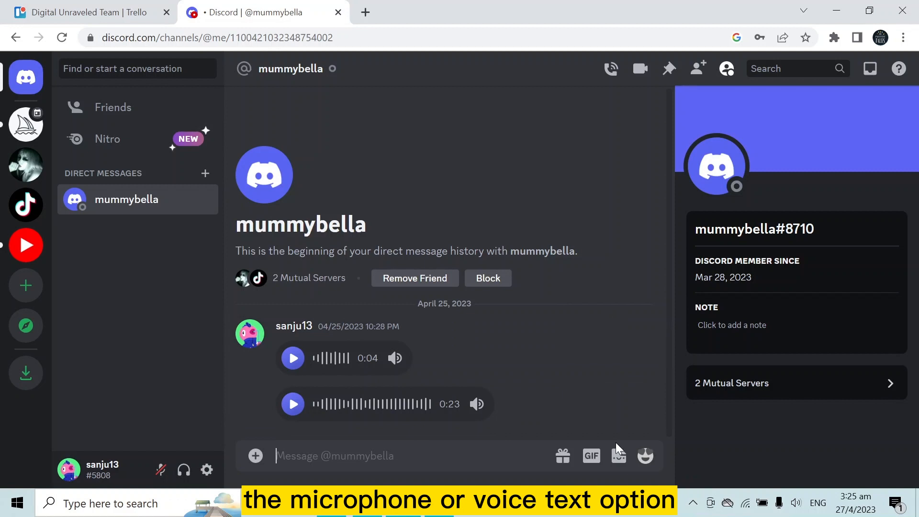
{"action": "mouse_move", "coordinate": [604, 393]}
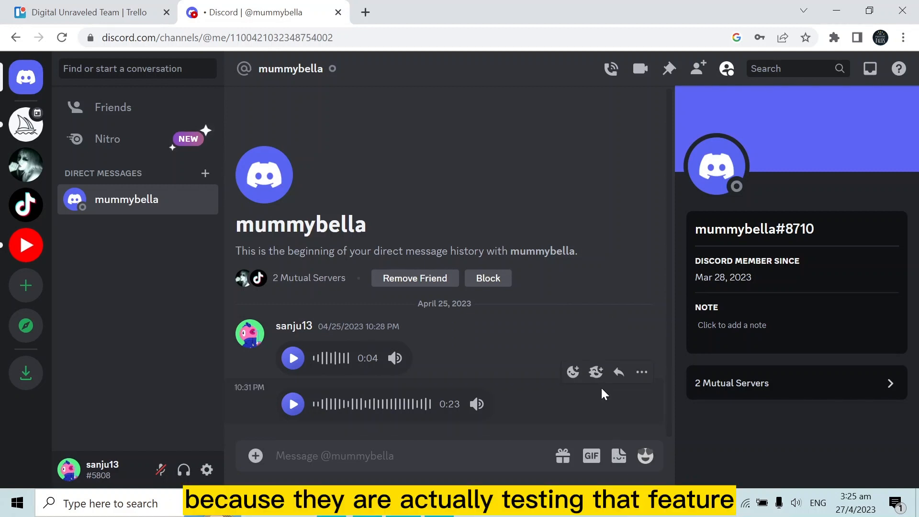
{"action": "mouse_move", "coordinate": [538, 308]}
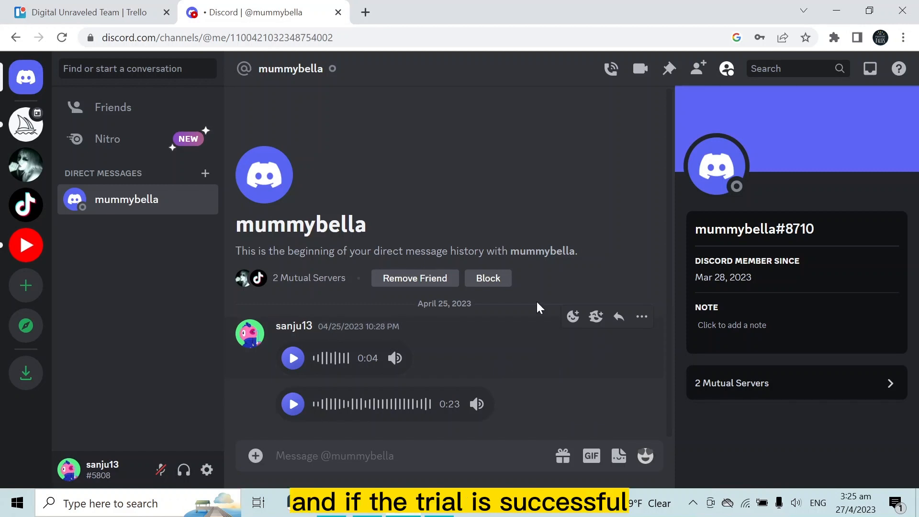
{"action": "mouse_move", "coordinate": [375, 233]}
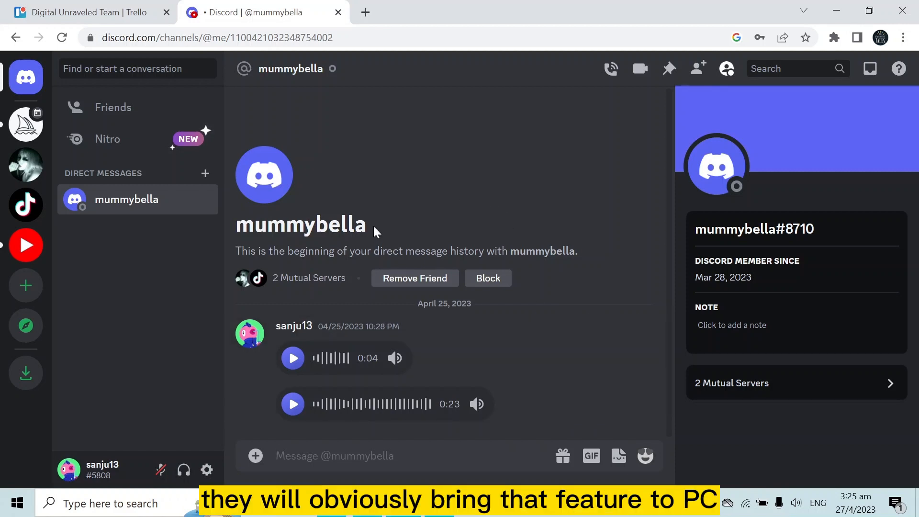
{"action": "mouse_move", "coordinate": [192, 247]}
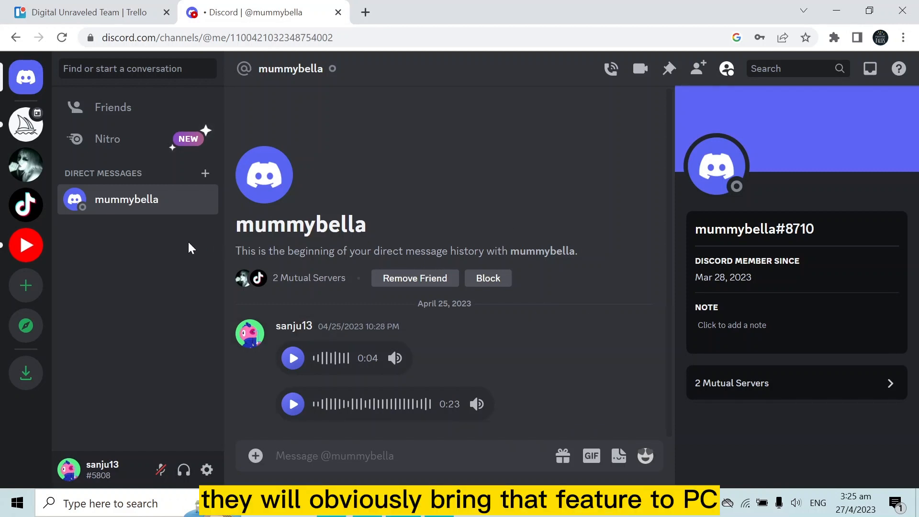
{"action": "mouse_move", "coordinate": [153, 276]}
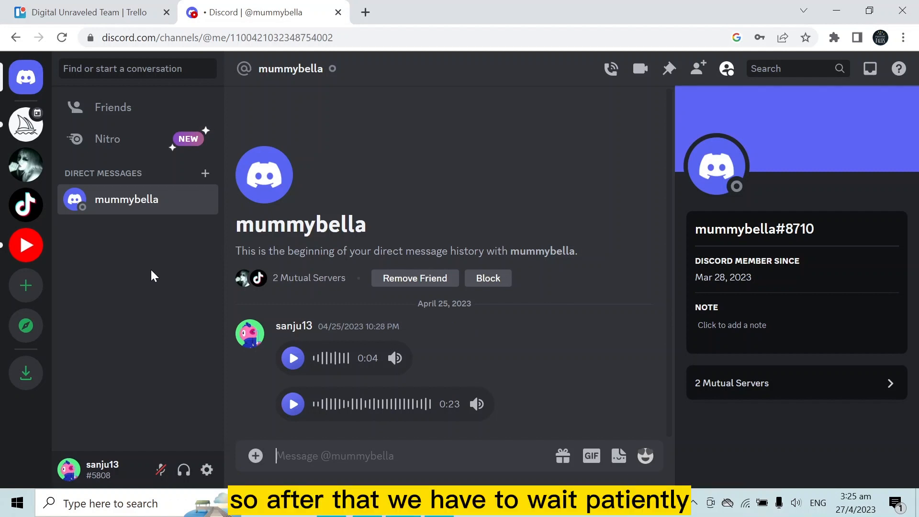